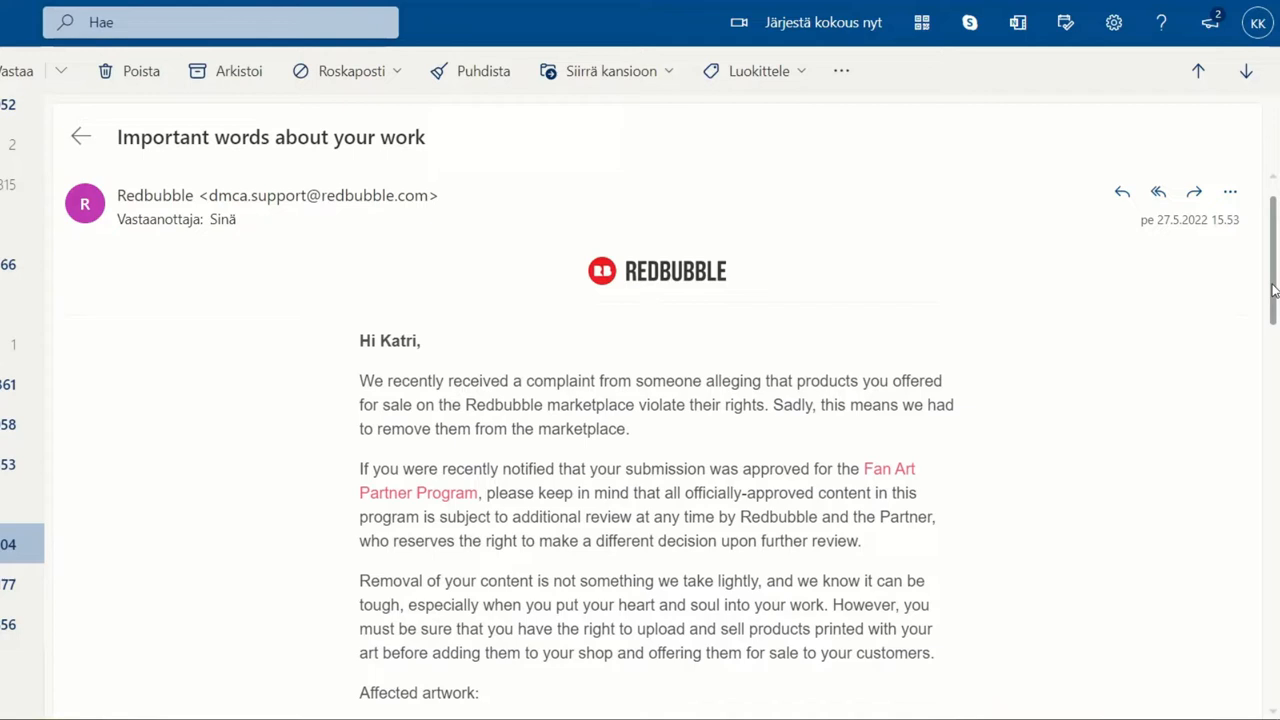
scroll(down, 3)
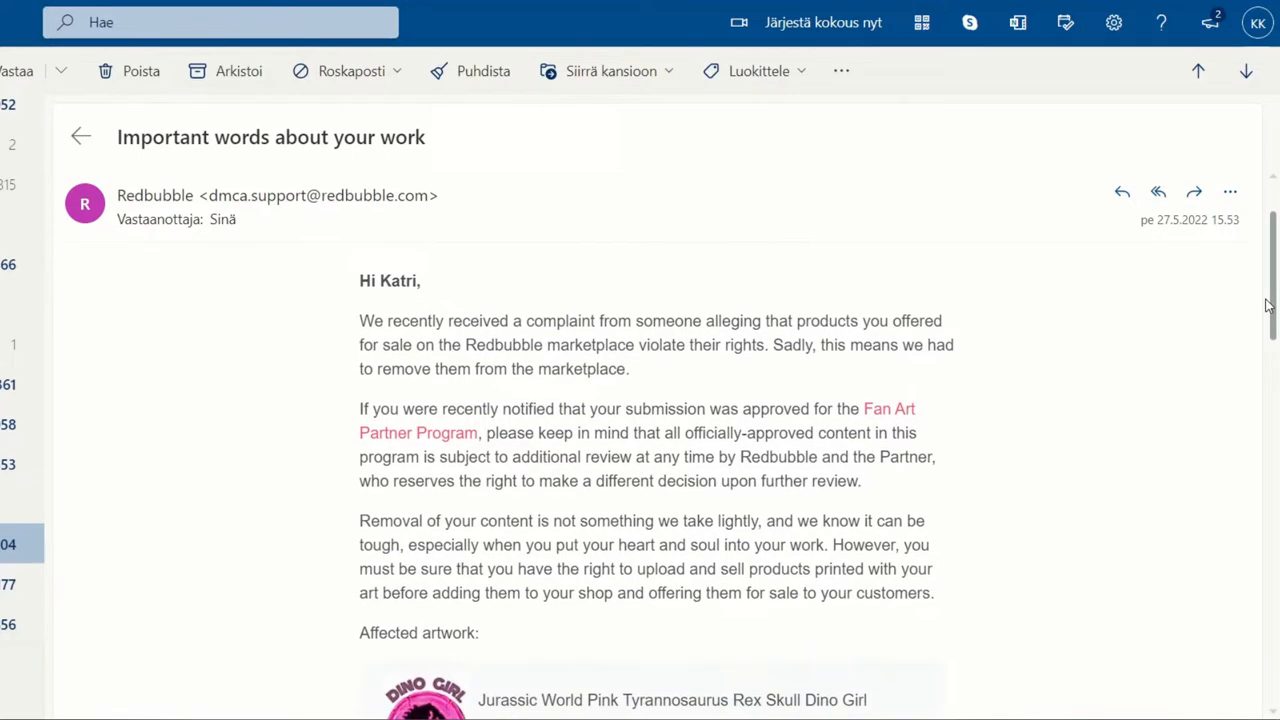